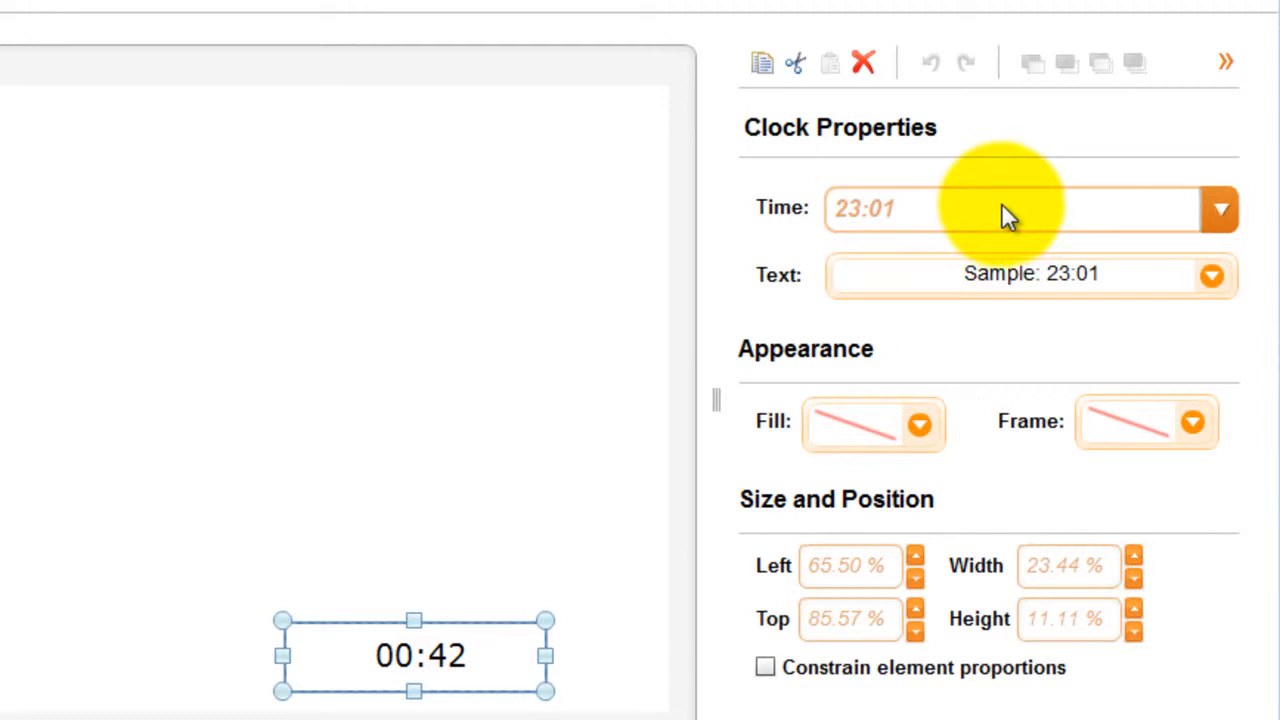
# Set the clock's time format to 'Thursday, February 01, 2001 11:01:01 PM'
pyautogui.click(1219, 208)
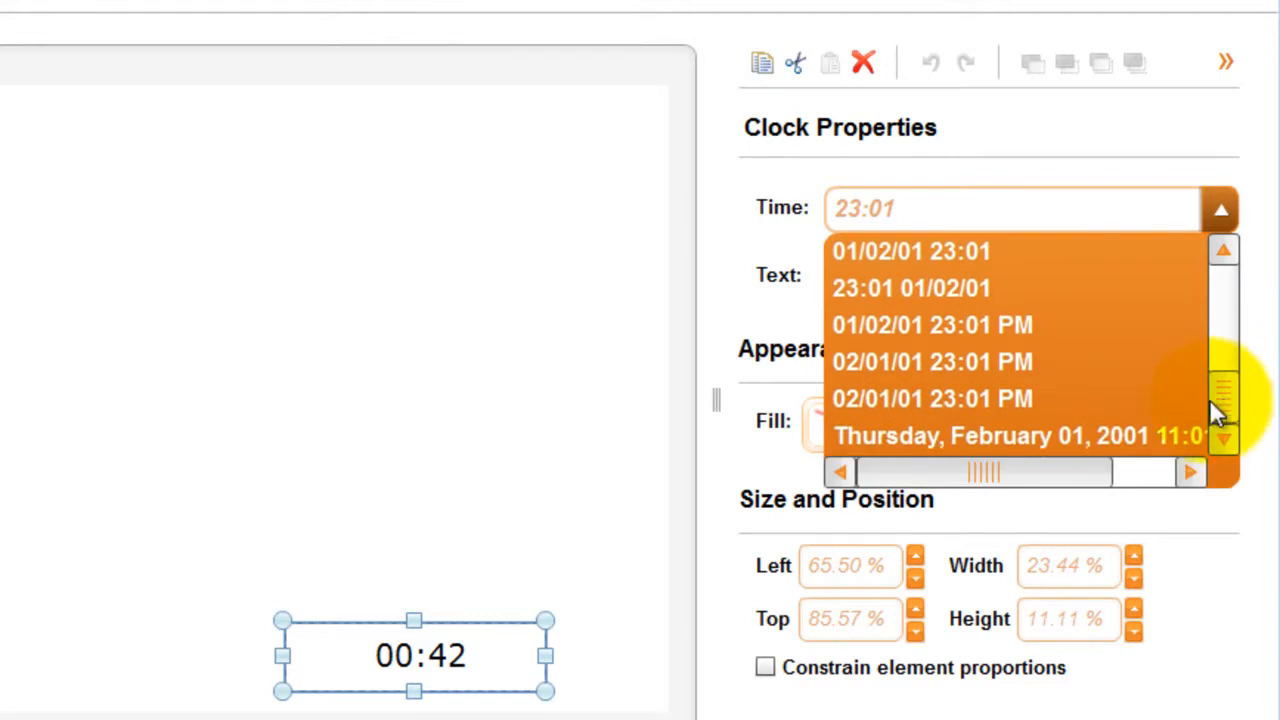
pyautogui.click(1018, 435)
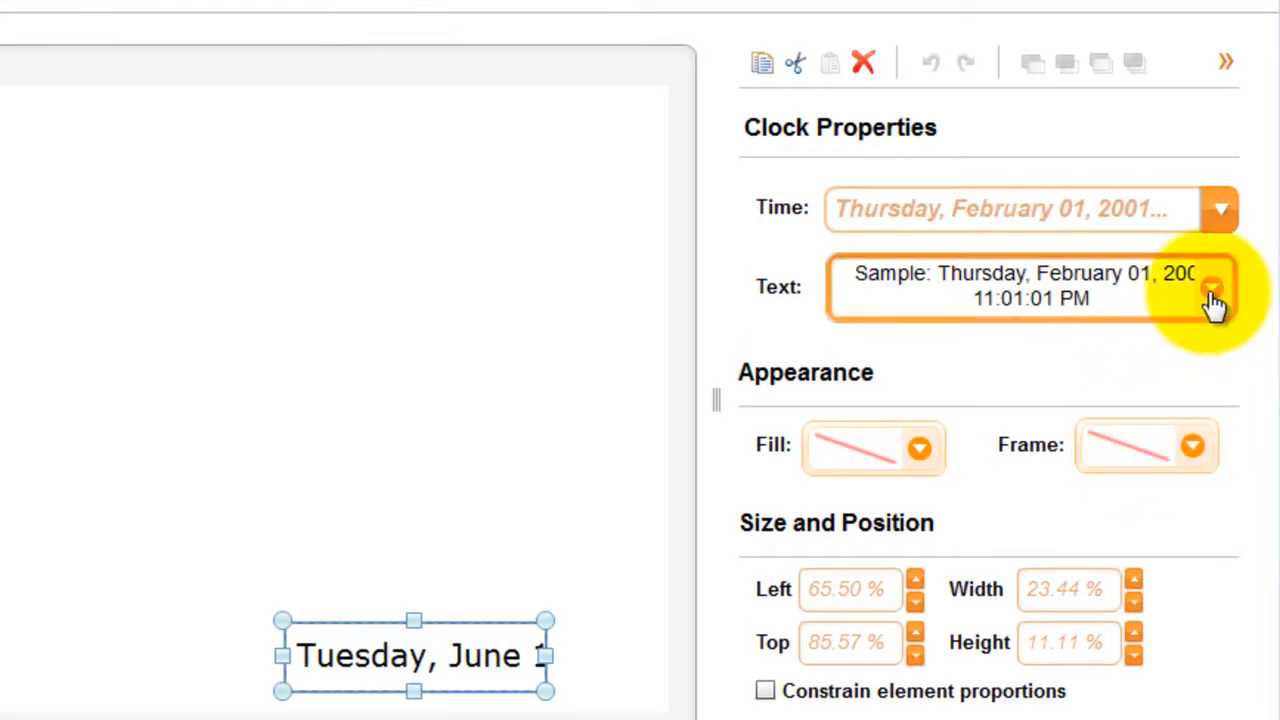
# Format the clock text as Times New Roman, size 44
pyautogui.click(1210, 293)
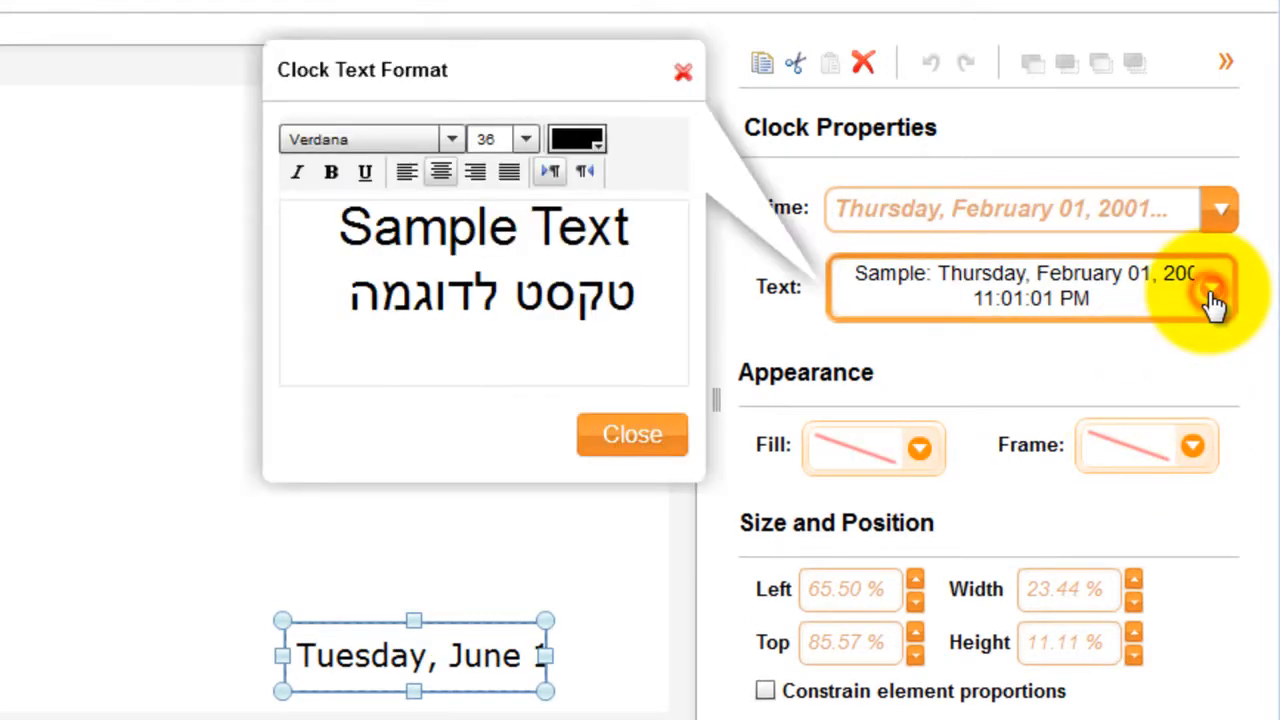
pyautogui.click(451, 139)
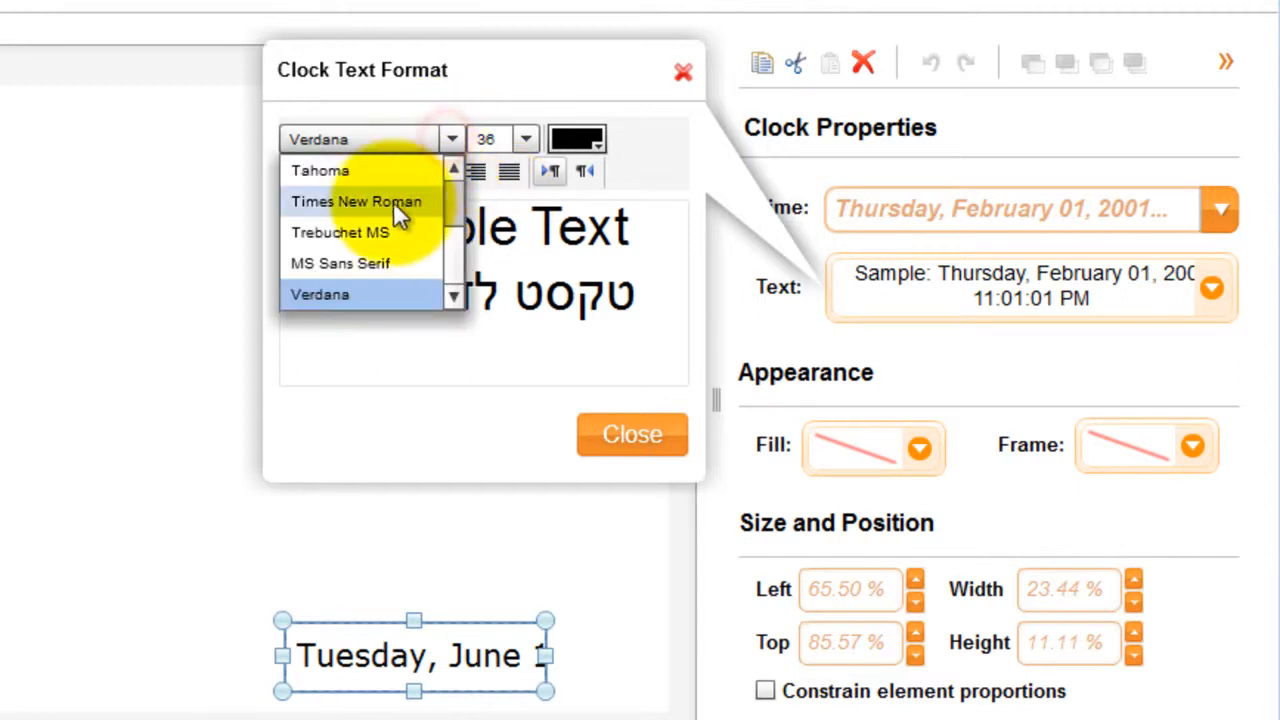
pyautogui.click(356, 201)
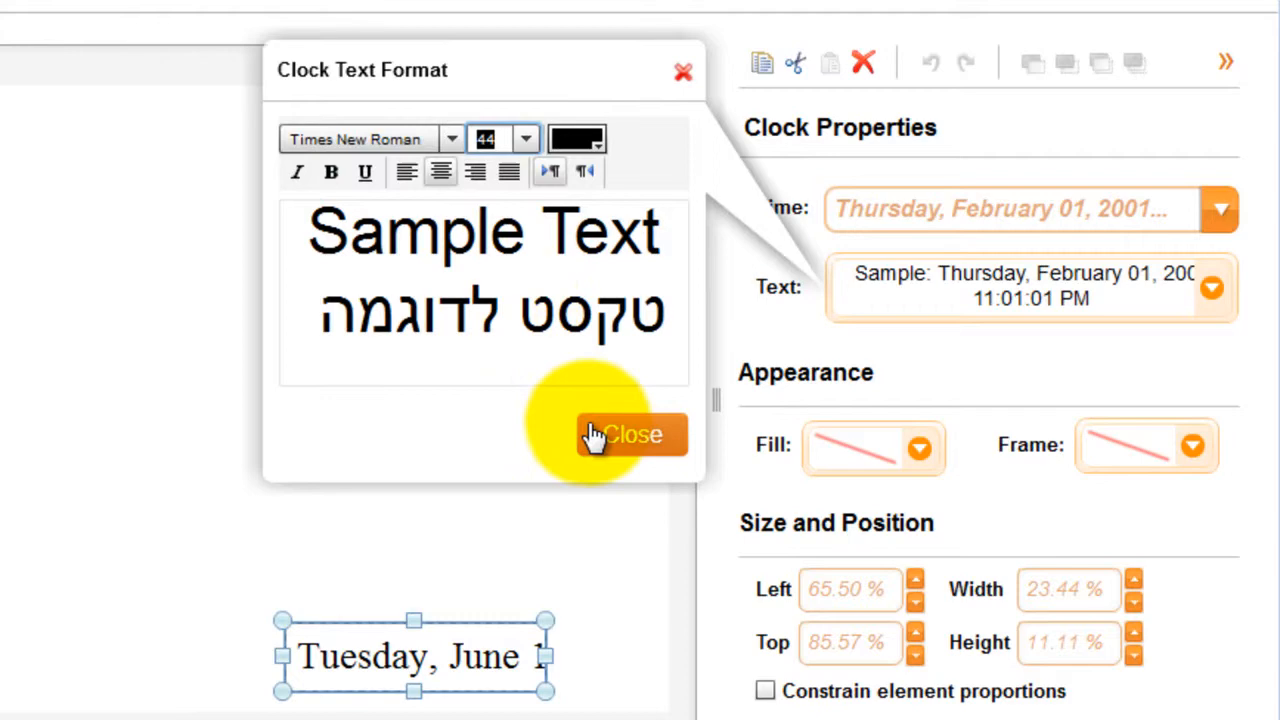
pyautogui.click(631, 433)
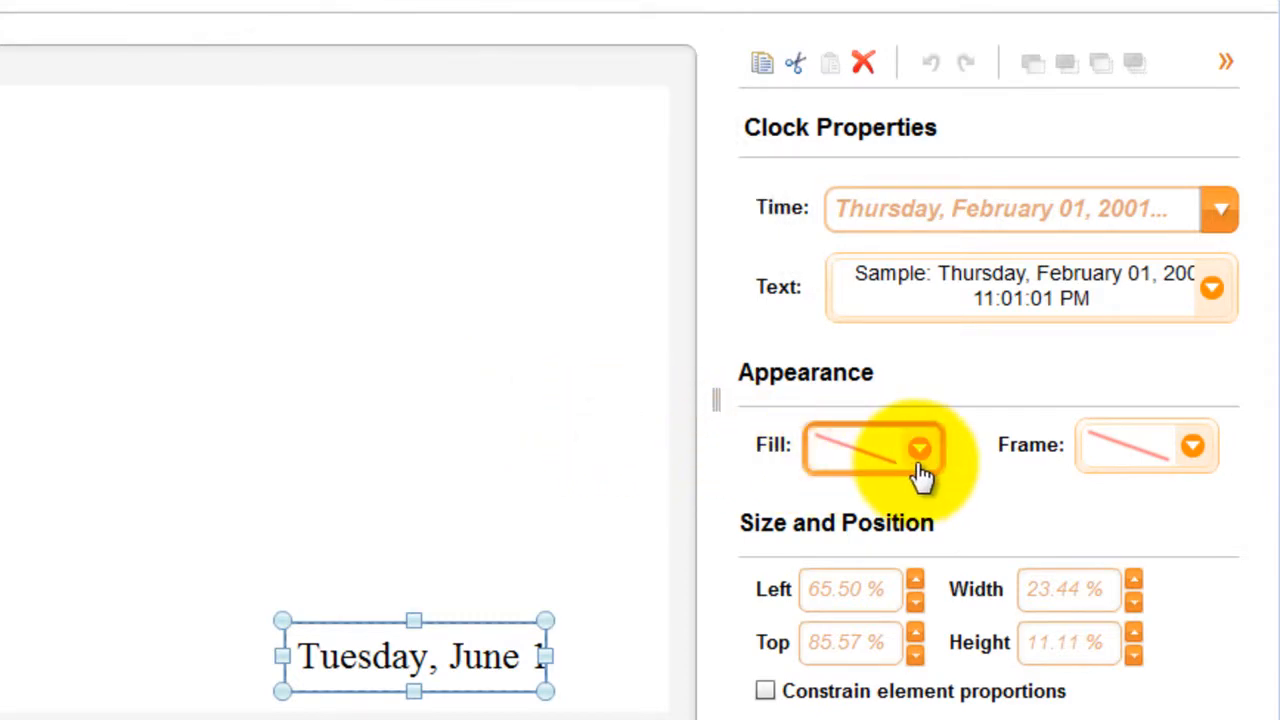
# Give the clock box a top-to-bottom black-to-white gradient fill
pyautogui.click(918, 449)
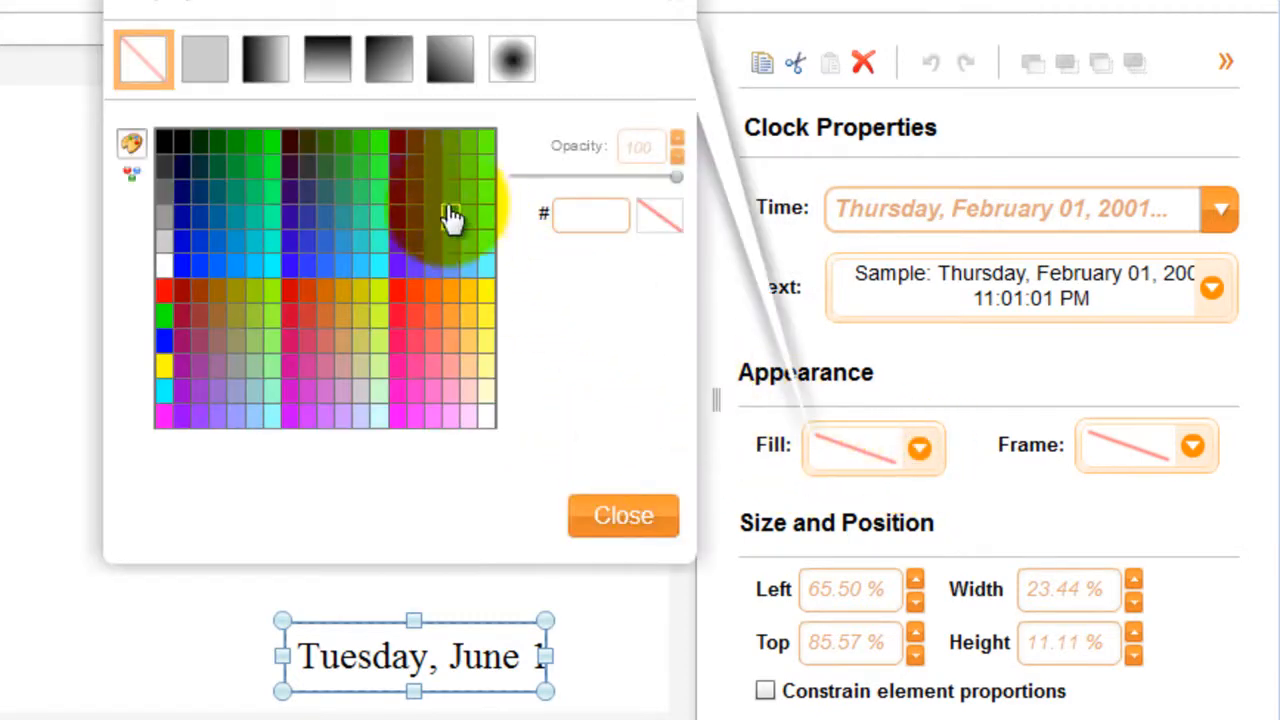
pyautogui.click(266, 58)
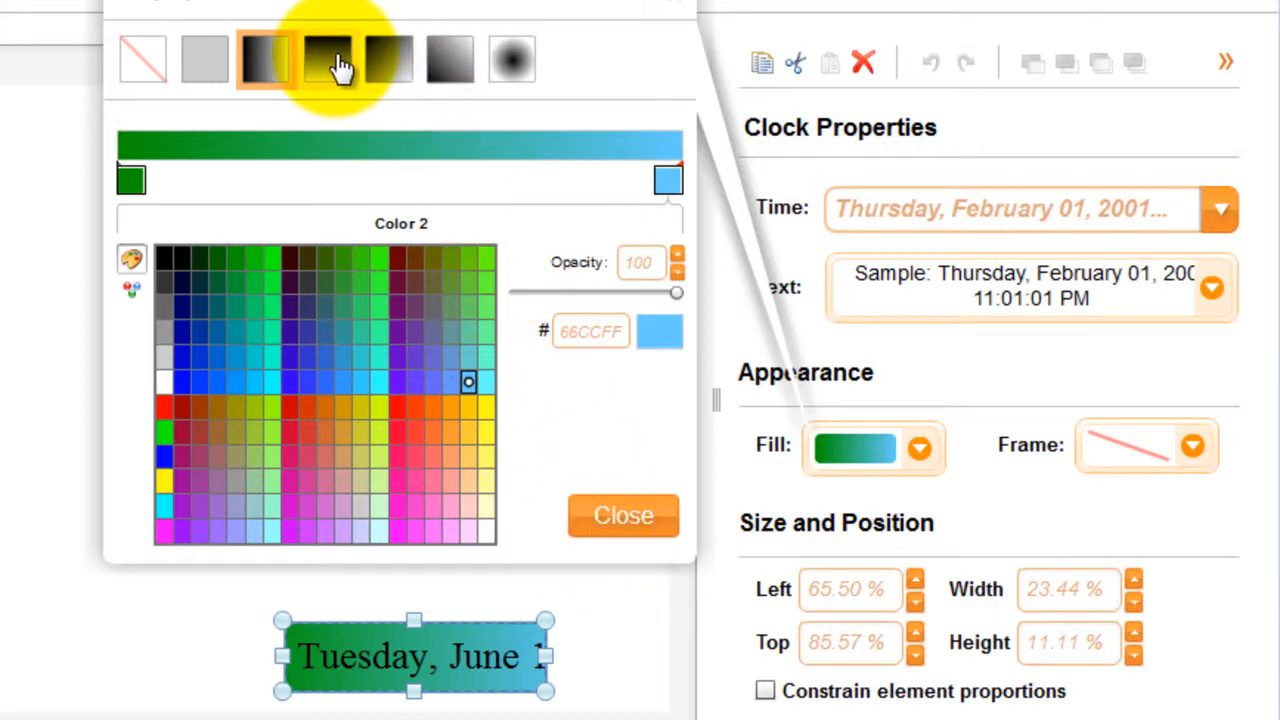
pyautogui.click(330, 58)
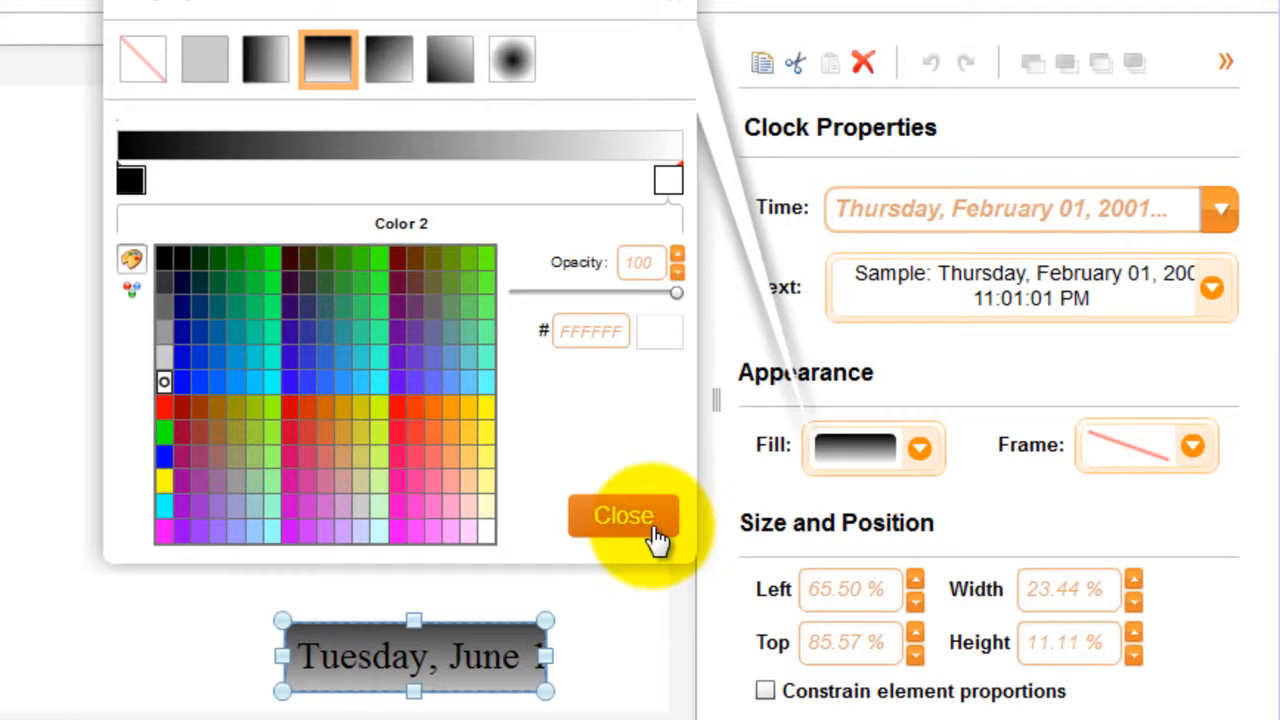
pyautogui.click(623, 516)
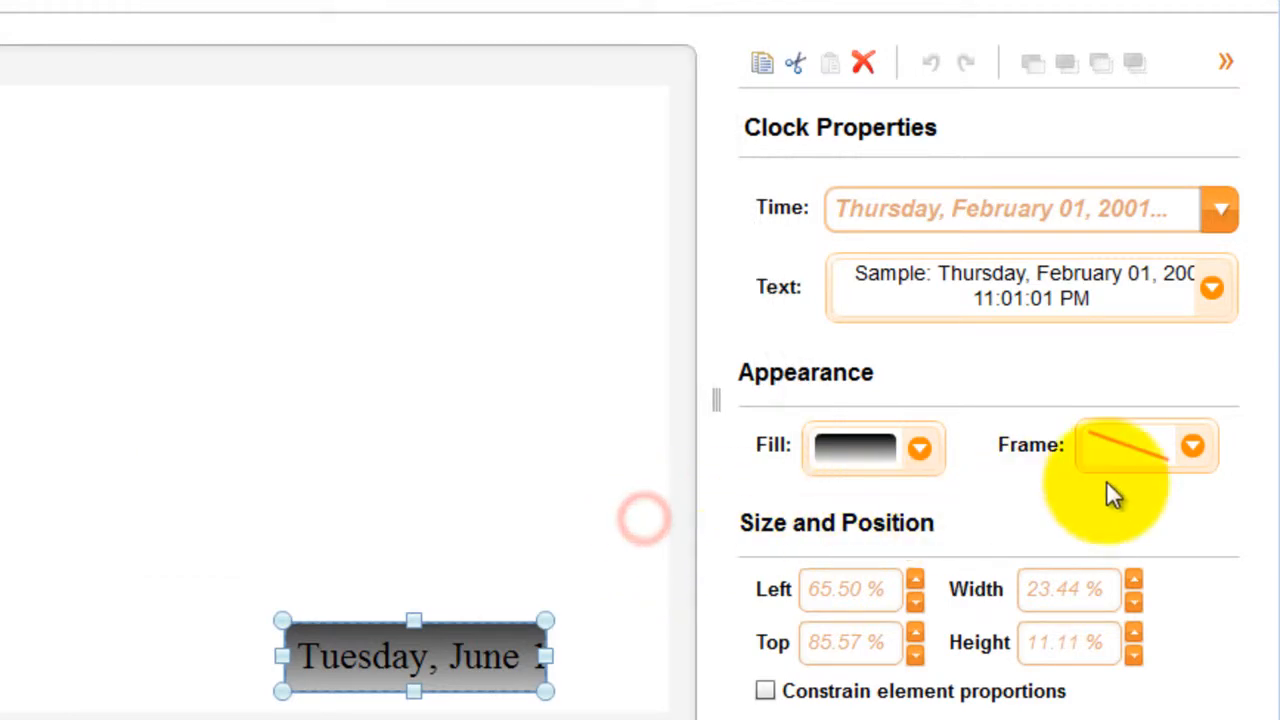
# Apply a near-black frame colour to the clock box
pyautogui.click(1192, 445)
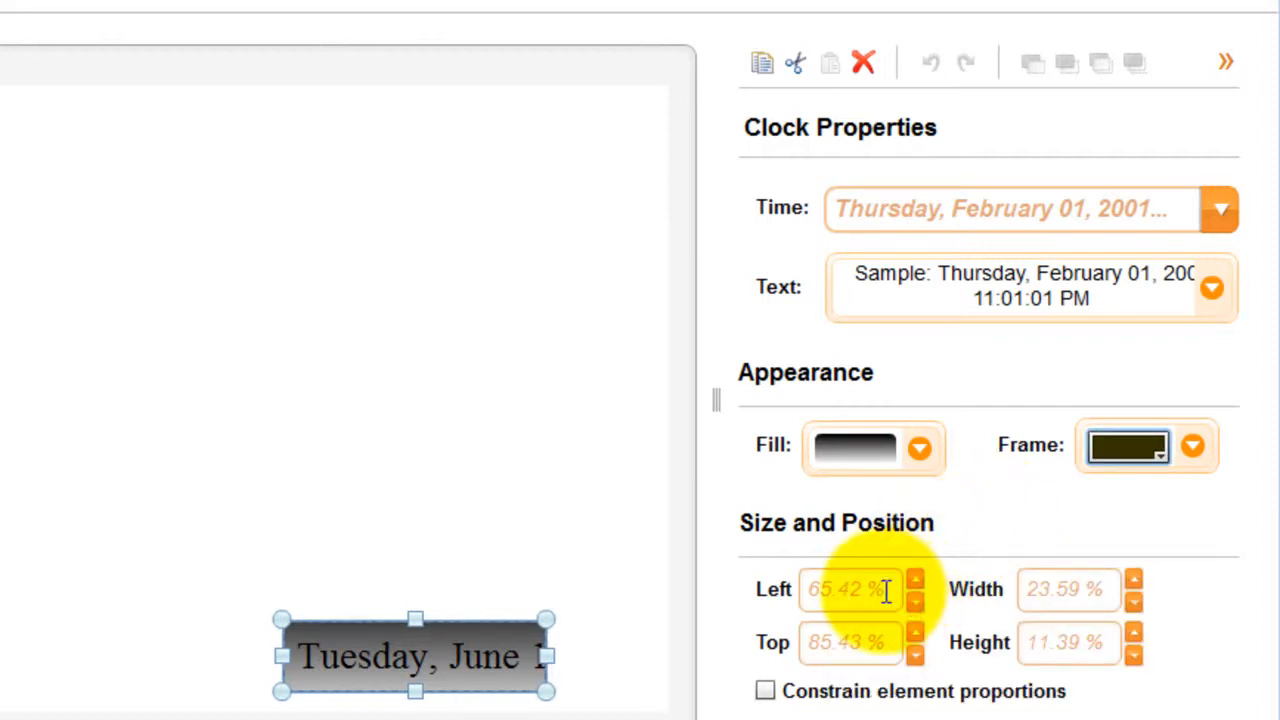
# Move and enlarge the clock box on the canvas, then constrain element proportions
pyautogui.moveTo(415, 655); pyautogui.dragTo(495, 660)
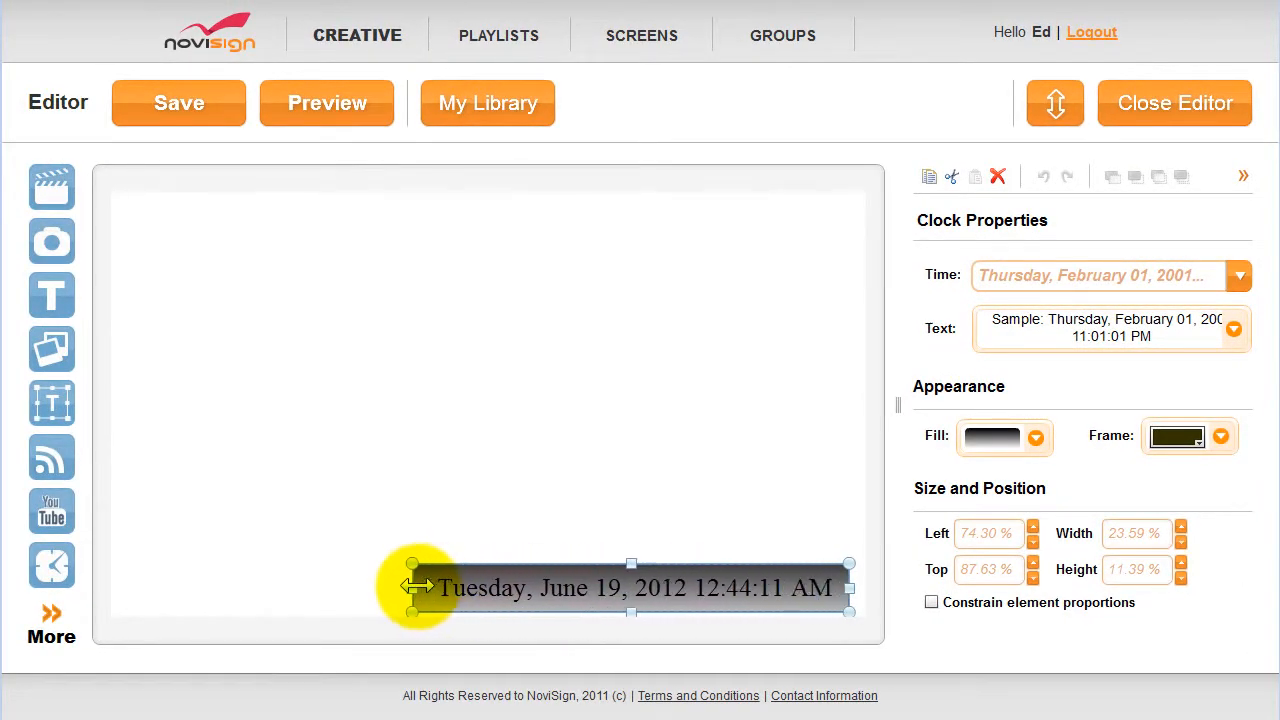
pyautogui.moveTo(415, 587); pyautogui.dragTo(410, 563)
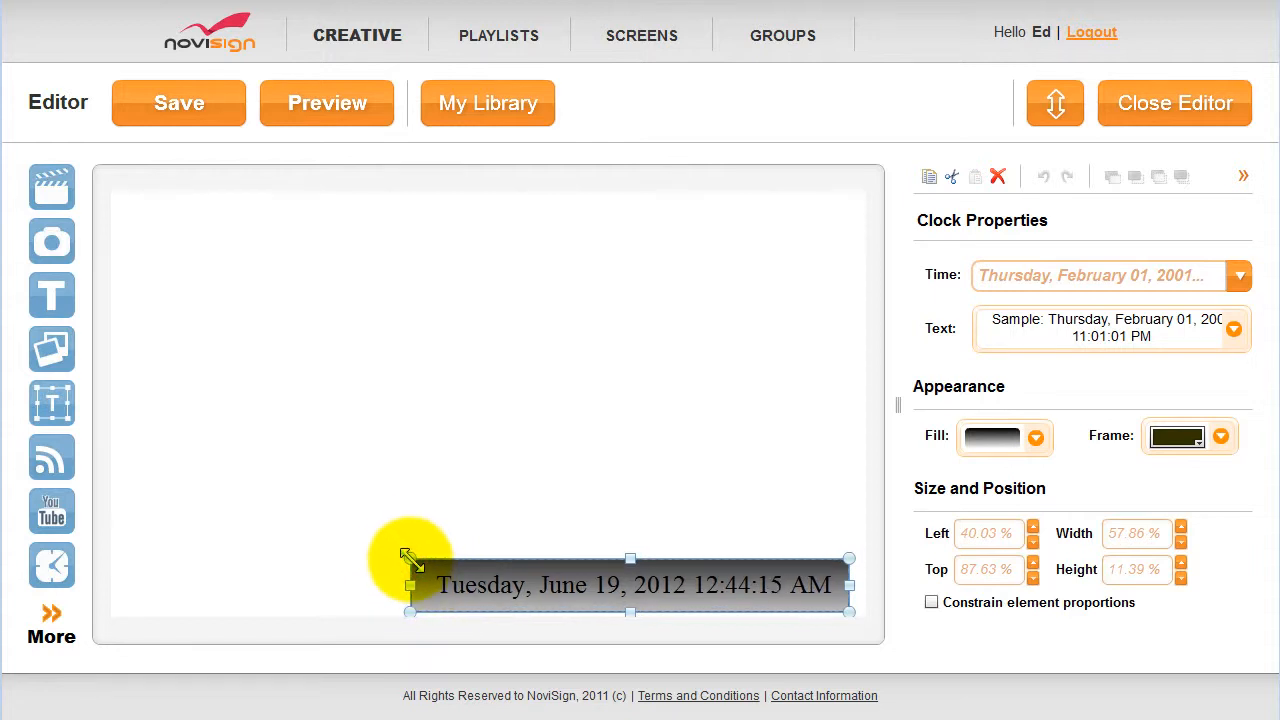
pyautogui.moveTo(408, 558); pyautogui.dragTo(128, 388)
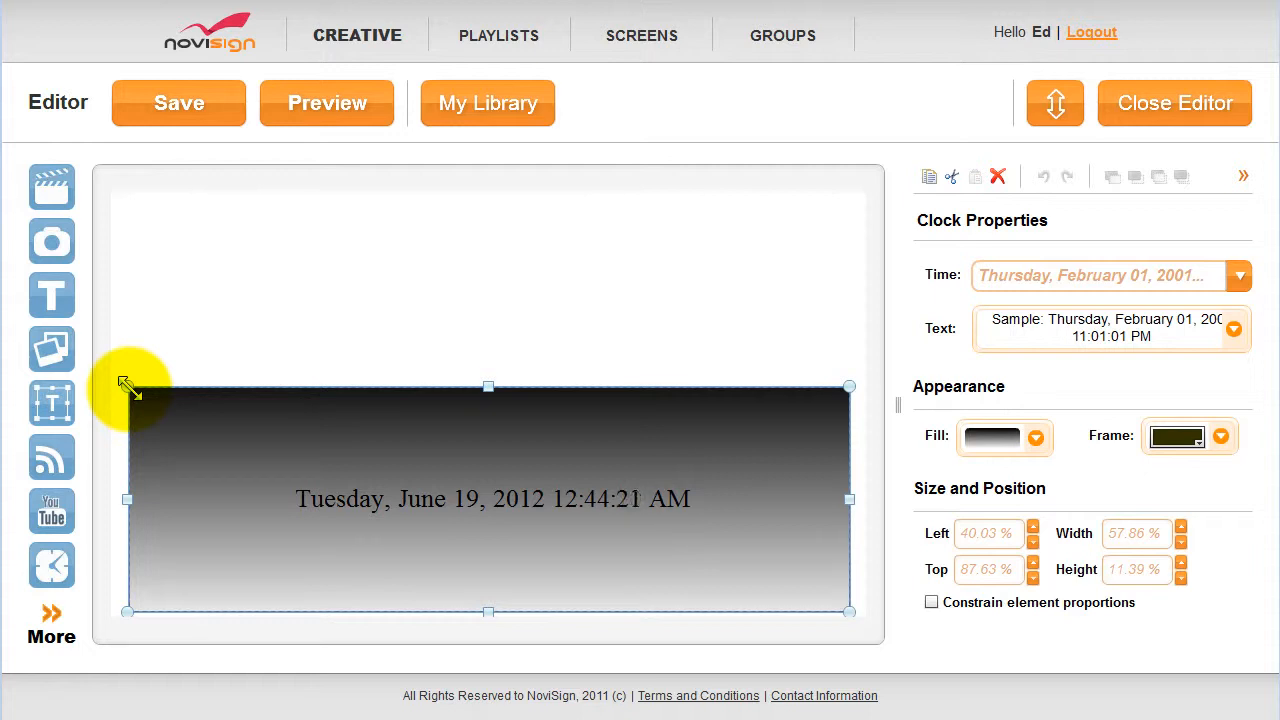
pyautogui.moveTo(127, 387); pyautogui.dragTo(146, 397)
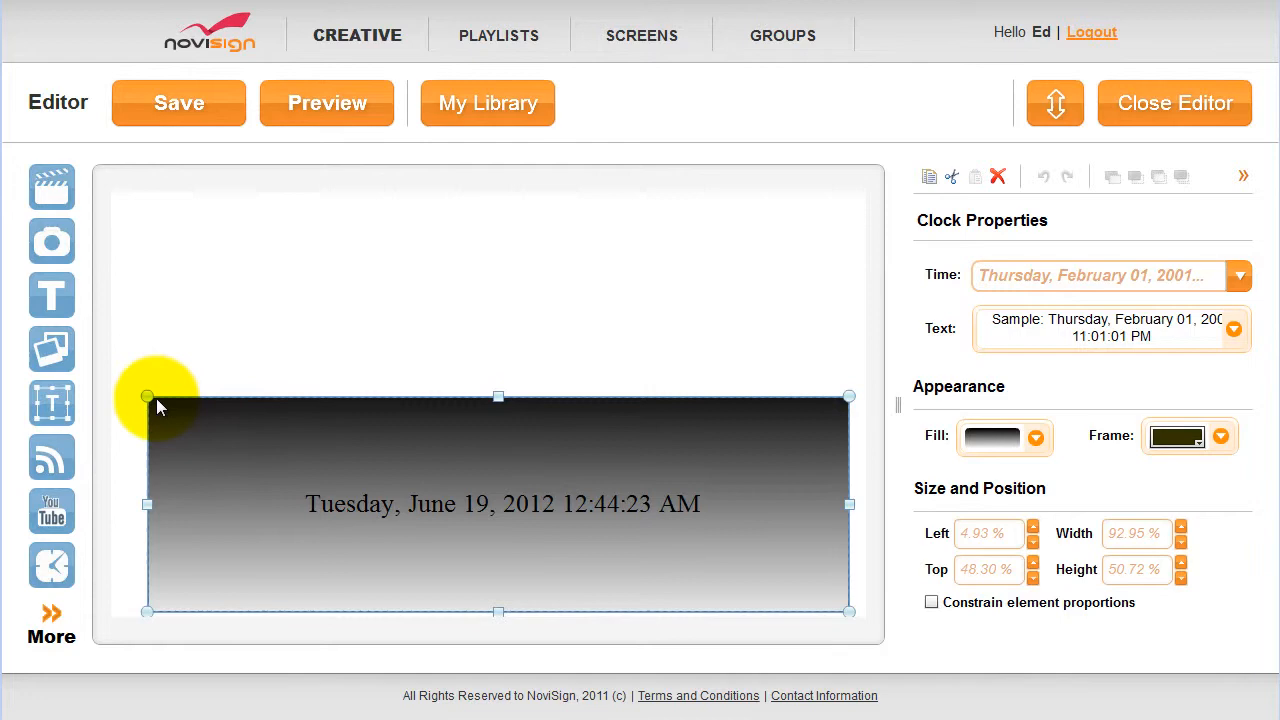
pyautogui.moveTo(147, 397); pyautogui.dragTo(273, 436)
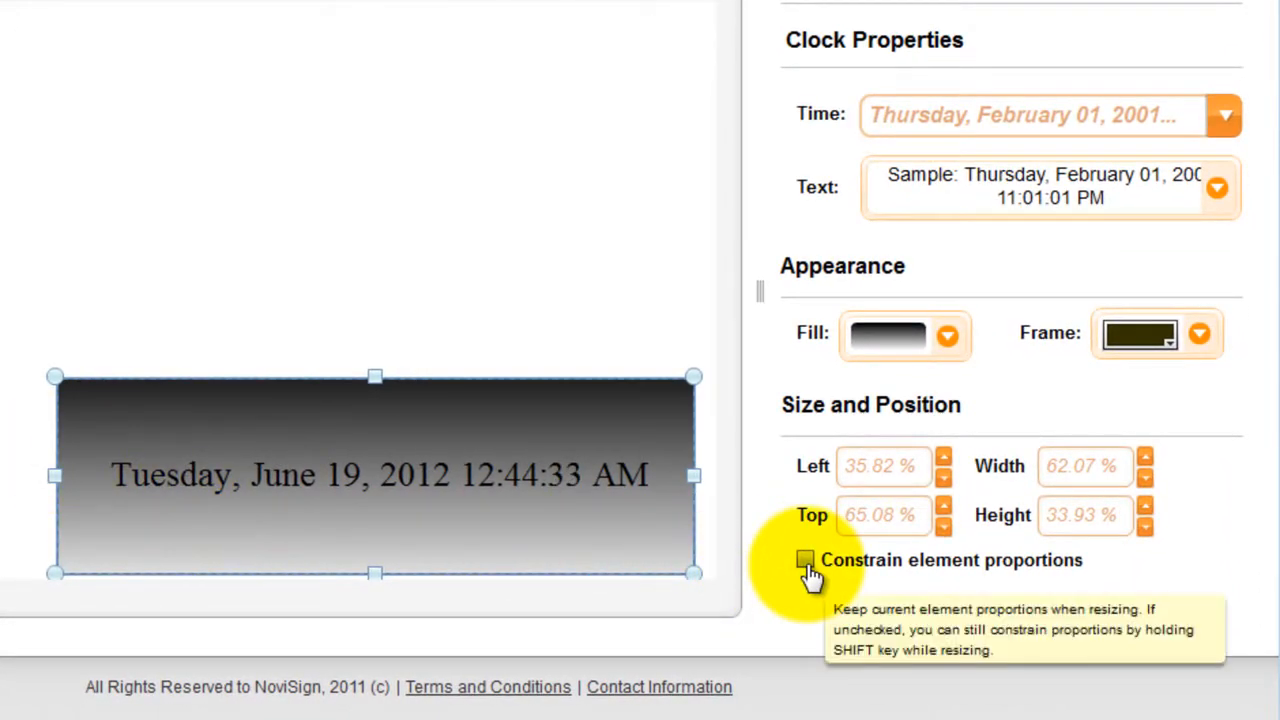
pyautogui.click(806, 559)
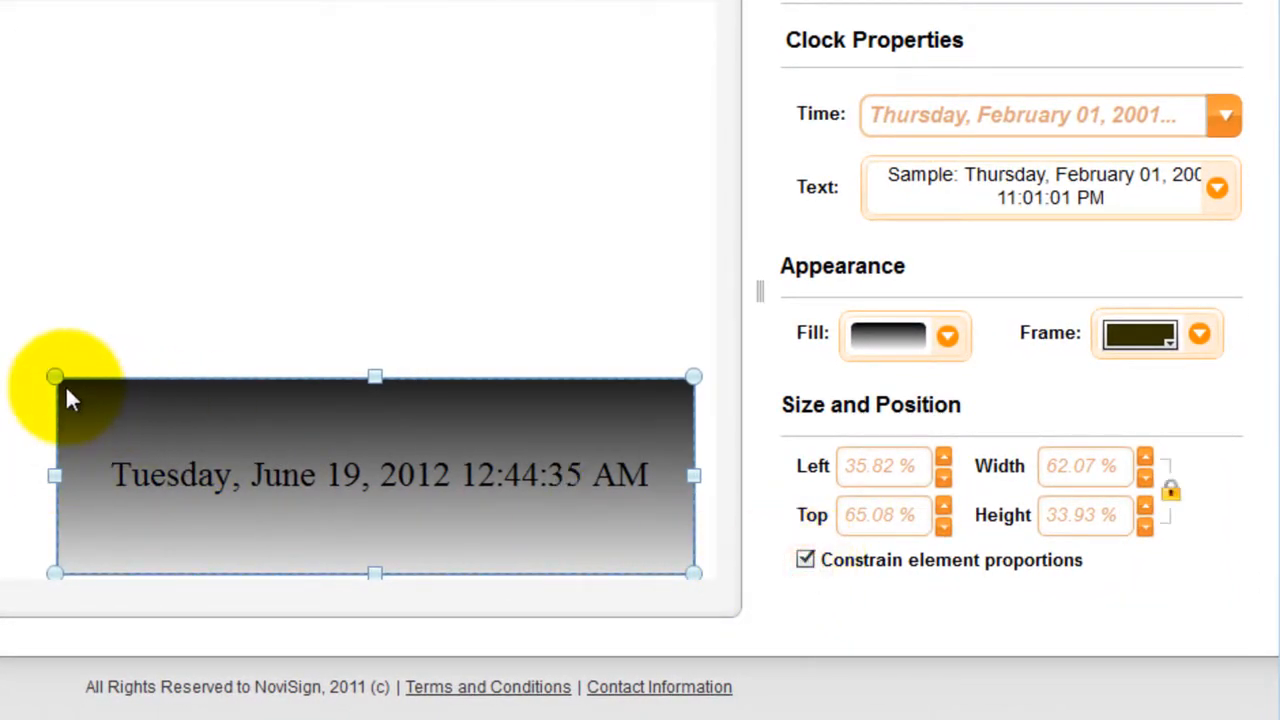